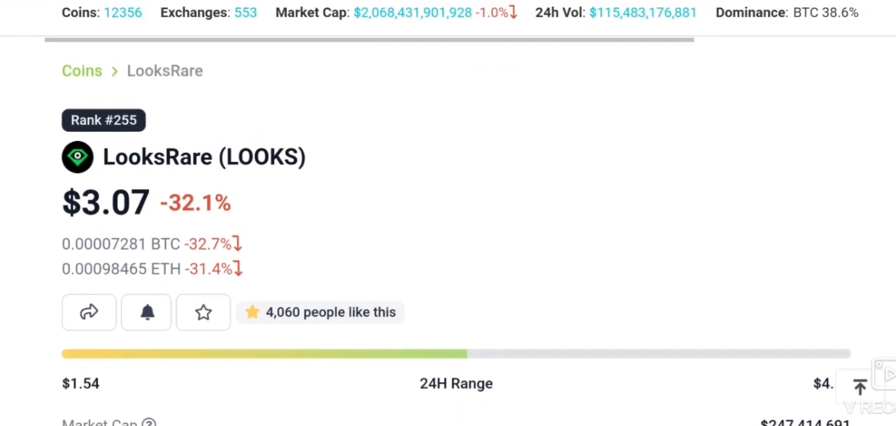
- Scroll down the LooksRare coin page to reach the Price Chart section
{"action": "scroll", "scroll_direction": "down", "scroll_amount": 3}
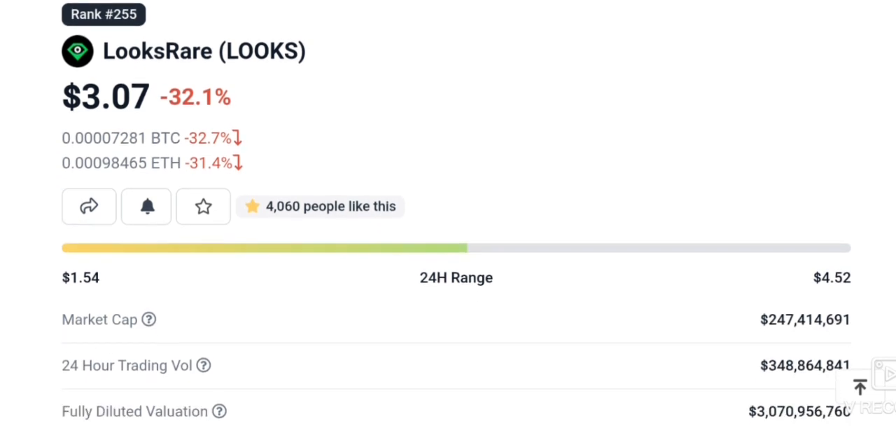
{"action": "scroll", "scroll_direction": "down", "scroll_amount": 3}
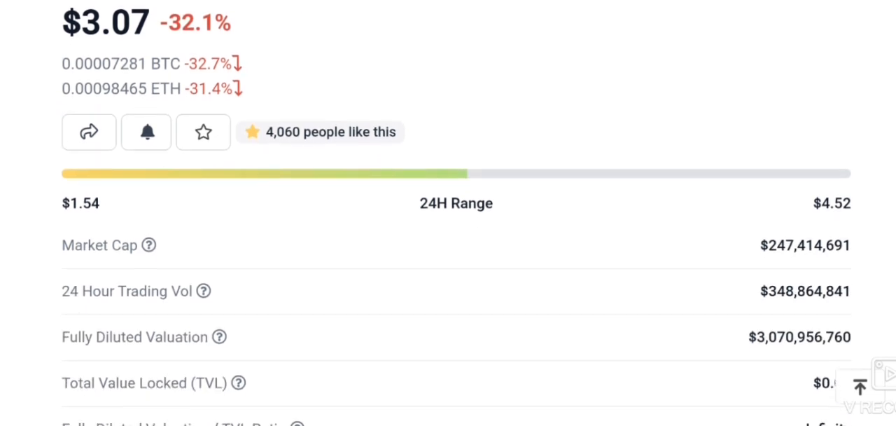
{"action": "scroll", "scroll_direction": "down", "scroll_amount": 3}
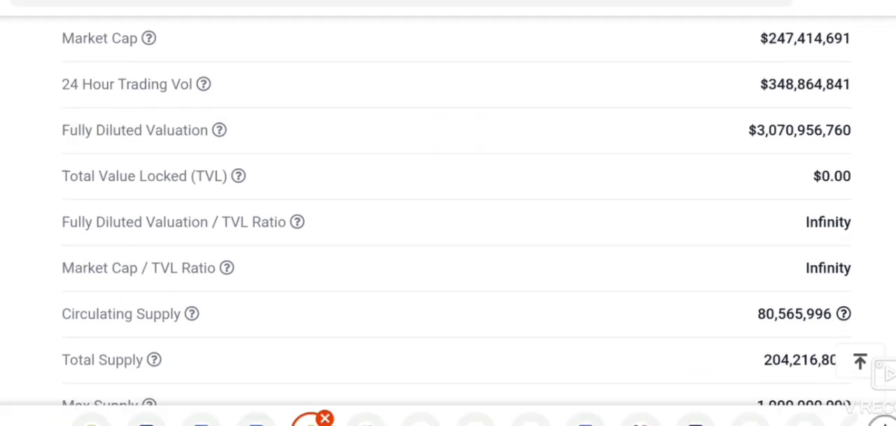
{"action": "scroll", "scroll_direction": "down", "scroll_amount": 3}
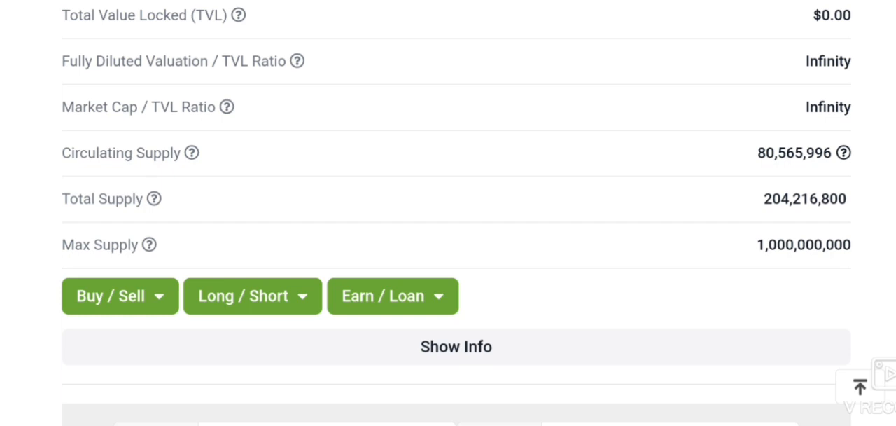
{"action": "scroll", "scroll_direction": "down", "scroll_amount": 3}
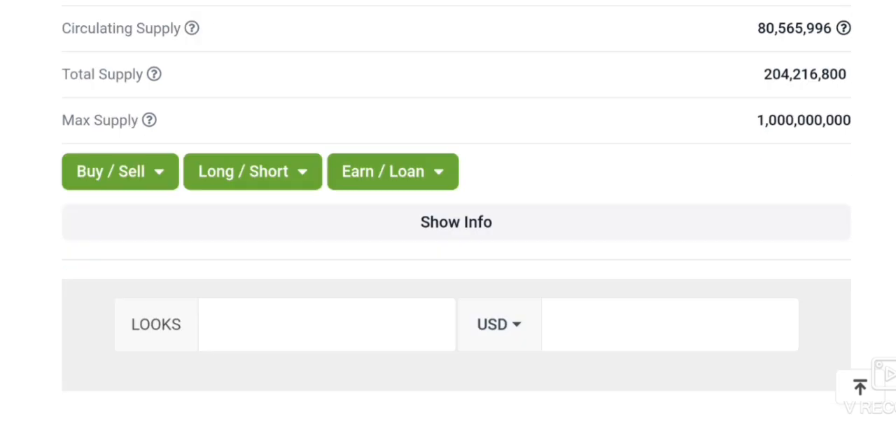
{"action": "left_click", "coordinate": [456, 222]}
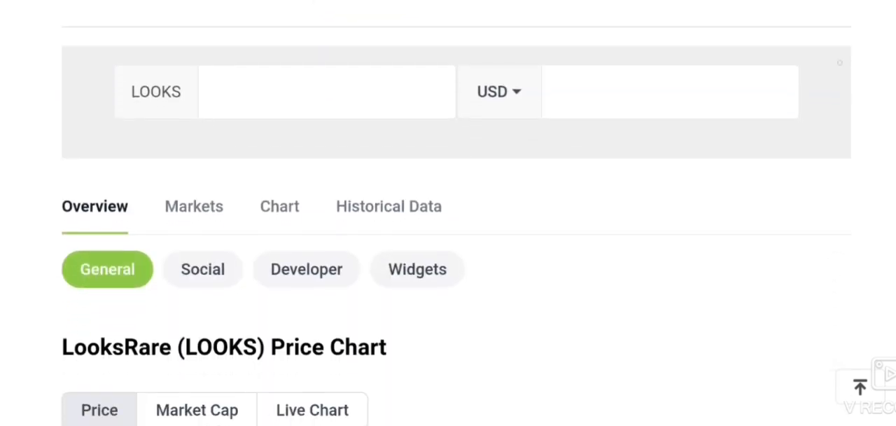
{"action": "scroll", "scroll_direction": "down", "scroll_amount": 3}
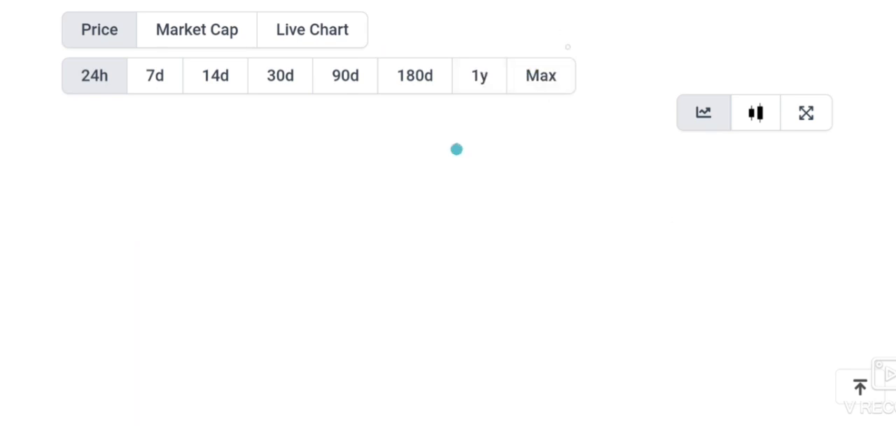
- Show the LOOKS price chart at Max range, checking the Jan 11 price of $3.07 and market stats
{"action": "left_click", "coordinate": [540, 76]}
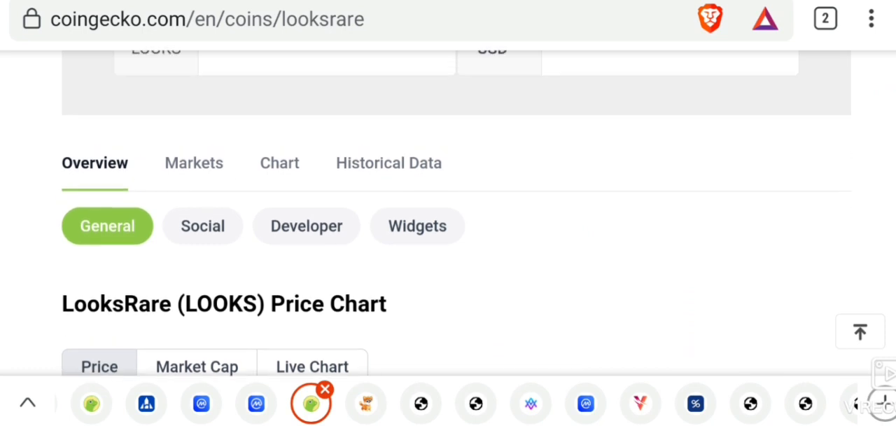
{"action": "scroll", "scroll_direction": "down", "scroll_amount": 3}
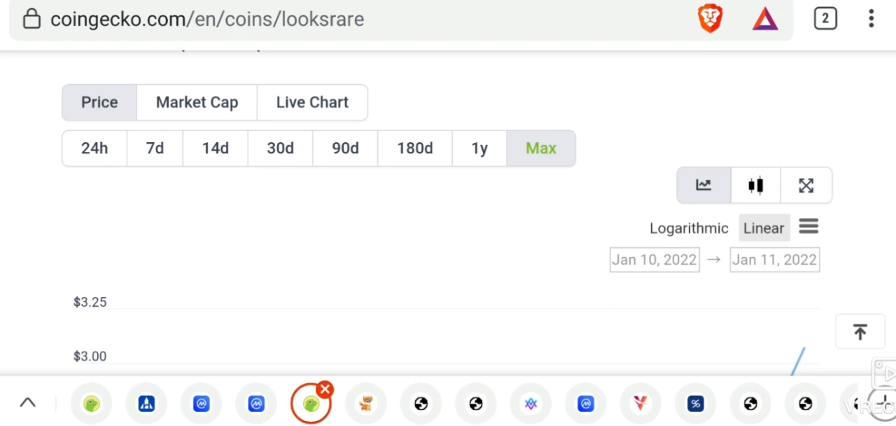
{"action": "scroll", "scroll_direction": "down", "scroll_amount": 3}
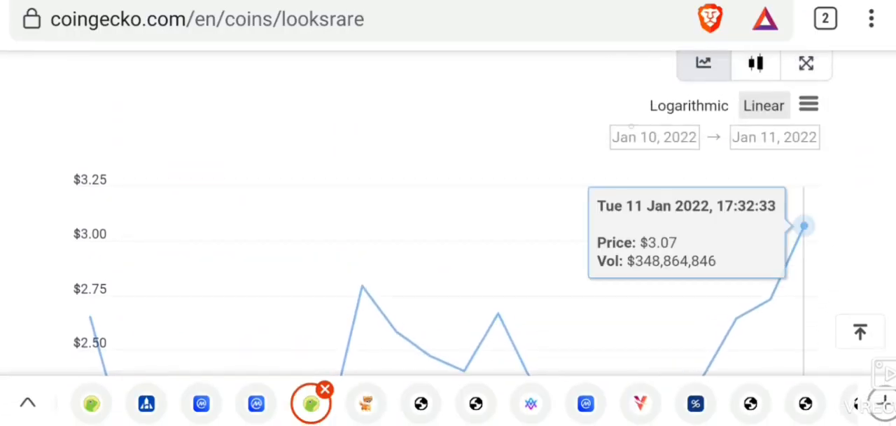
{"action": "scroll", "scroll_direction": "up", "scroll_amount": 3}
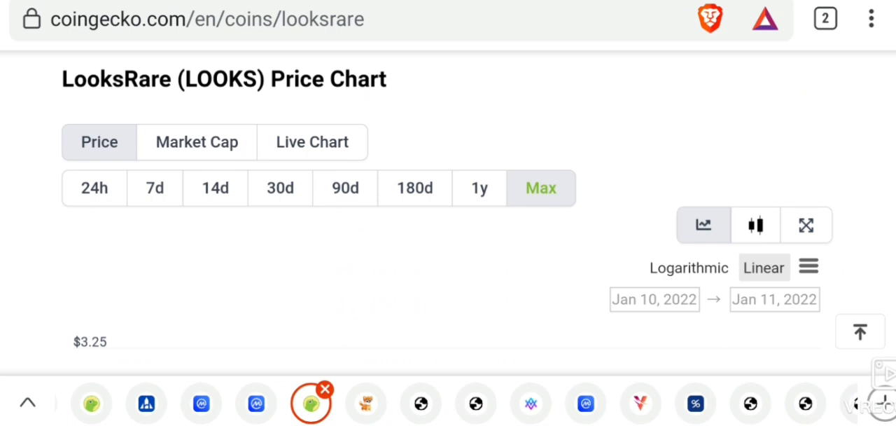
{"action": "scroll", "scroll_direction": "down", "scroll_amount": 3}
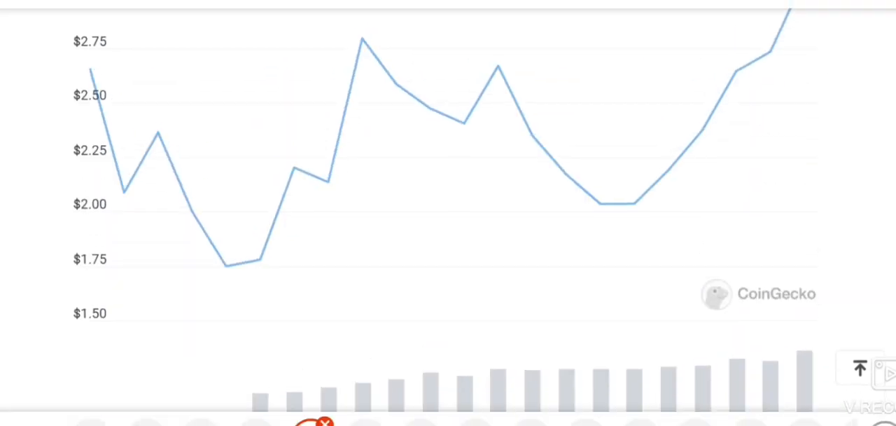
{"action": "scroll", "scroll_direction": "up", "scroll_amount": 3}
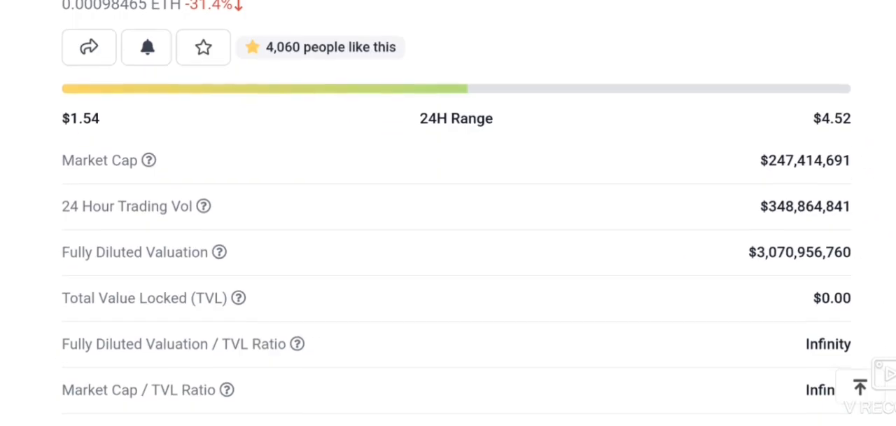
- Reach the Info section and follow the looksrare.org website link
{"action": "scroll", "scroll_direction": "down", "scroll_amount": 3}
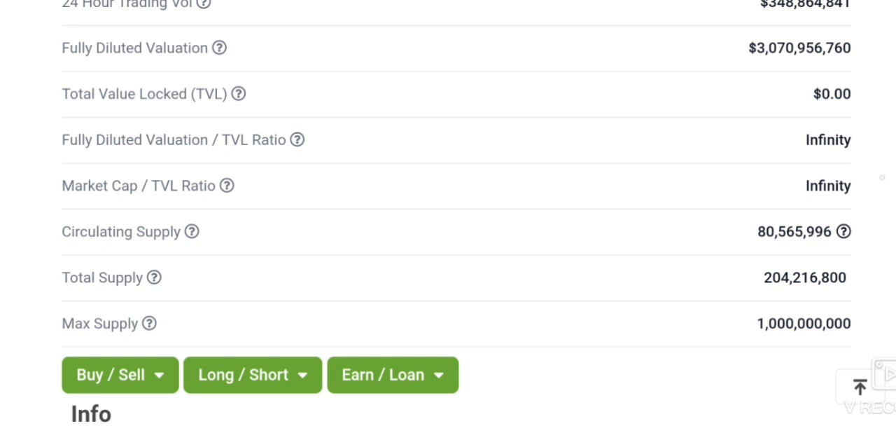
{"action": "scroll", "scroll_direction": "up", "scroll_amount": 3}
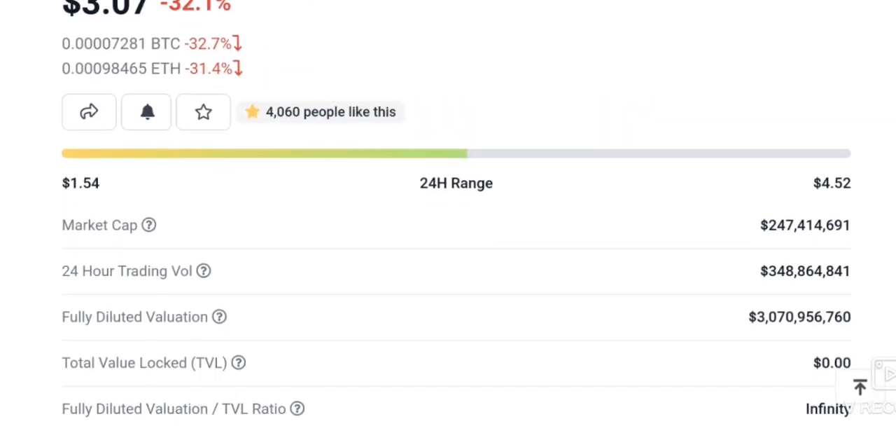
{"action": "scroll", "scroll_direction": "down", "scroll_amount": 3}
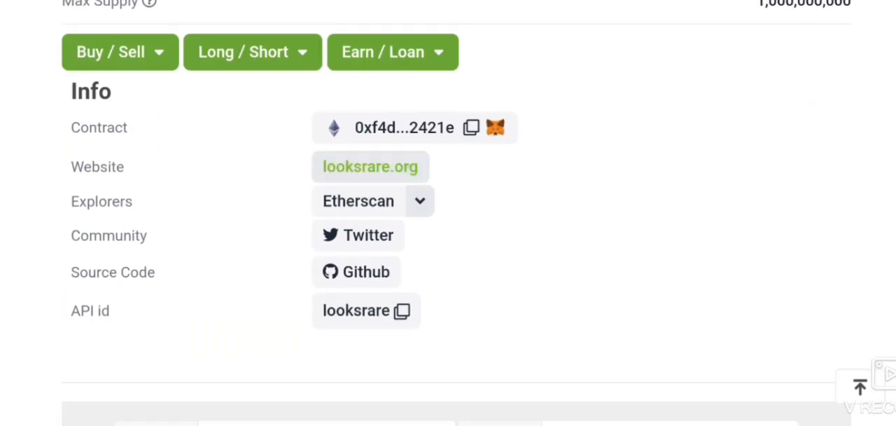
{"action": "left_click", "coordinate": [369, 166]}
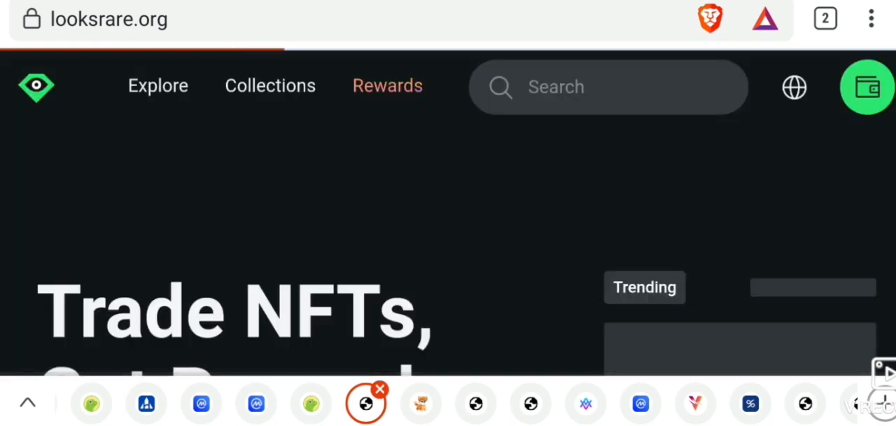
{"action": "scroll", "scroll_direction": "up", "scroll_amount": 3}
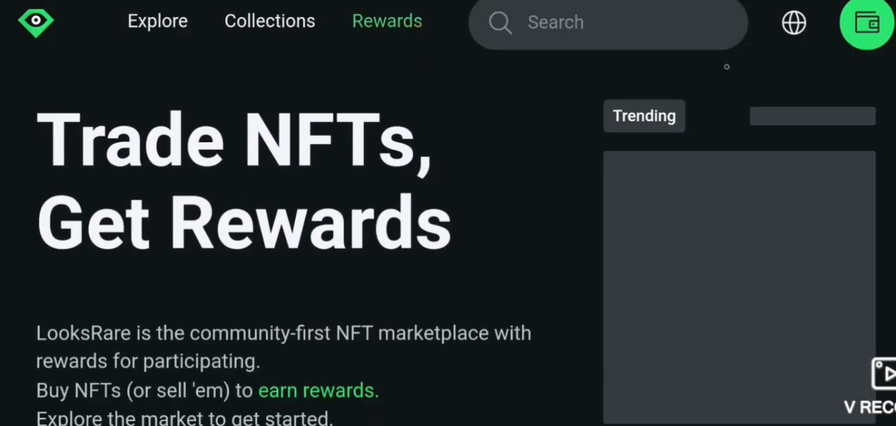
{"action": "scroll", "scroll_direction": "down", "scroll_amount": 3}
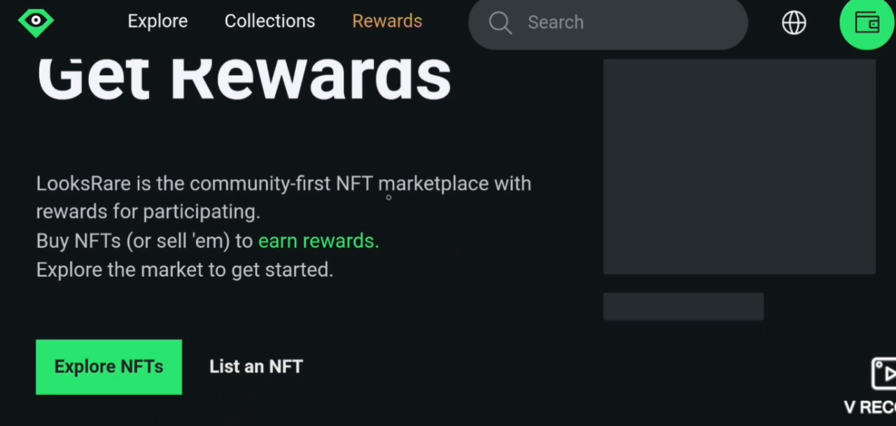
{"action": "mouse_move", "coordinate": [476, 206]}
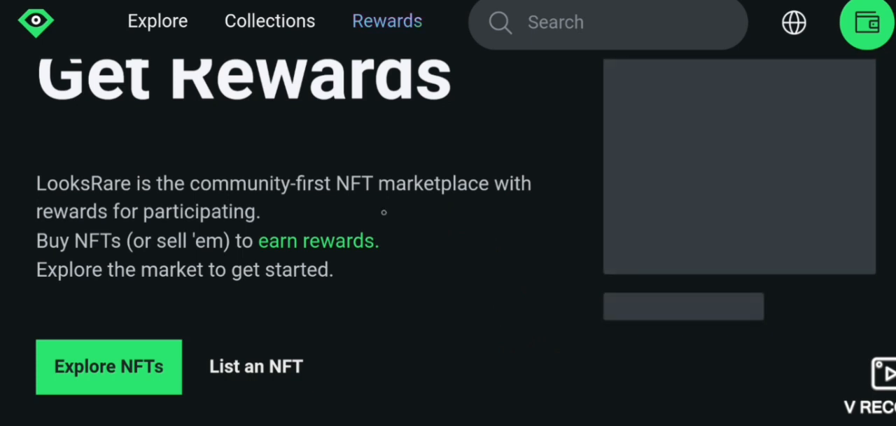
{"action": "scroll", "scroll_direction": "down", "scroll_amount": 3}
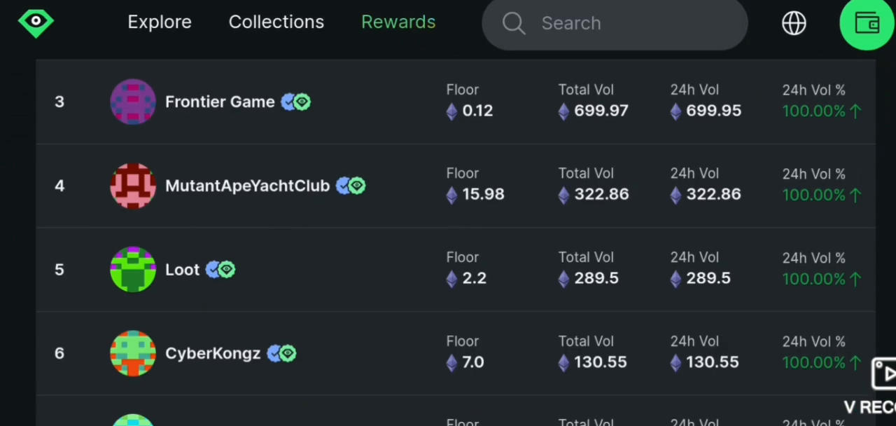
{"action": "scroll", "scroll_direction": "up", "scroll_amount": 3}
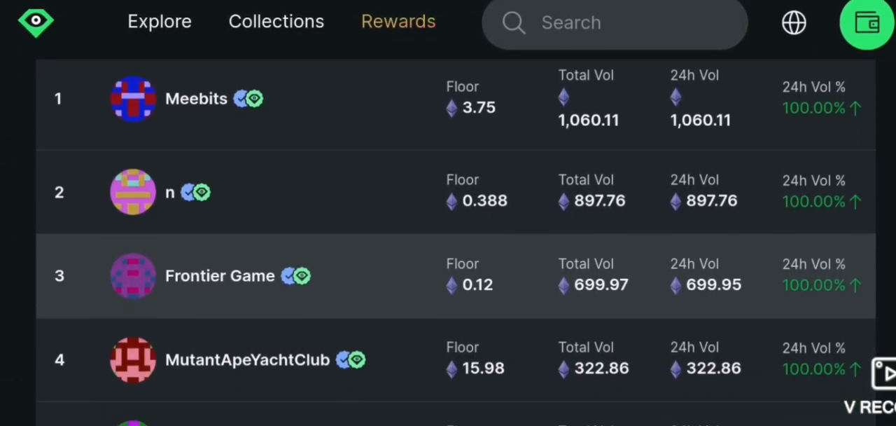
{"action": "scroll", "scroll_direction": "down", "scroll_amount": 3}
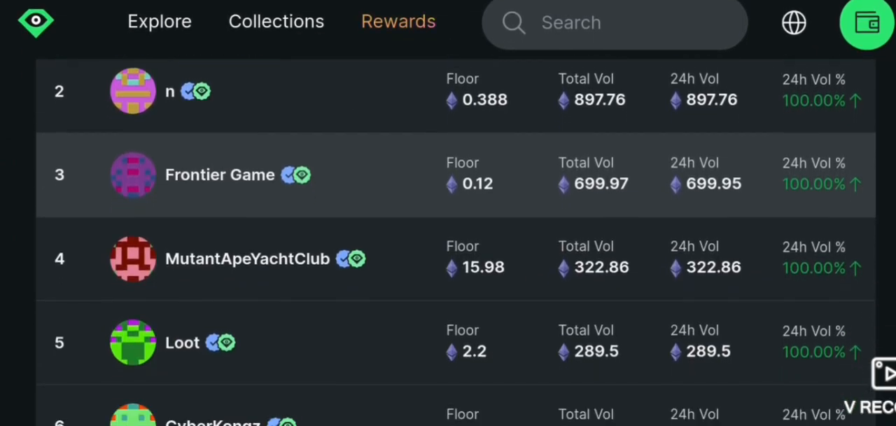
{"action": "scroll", "scroll_direction": "down", "scroll_amount": 3}
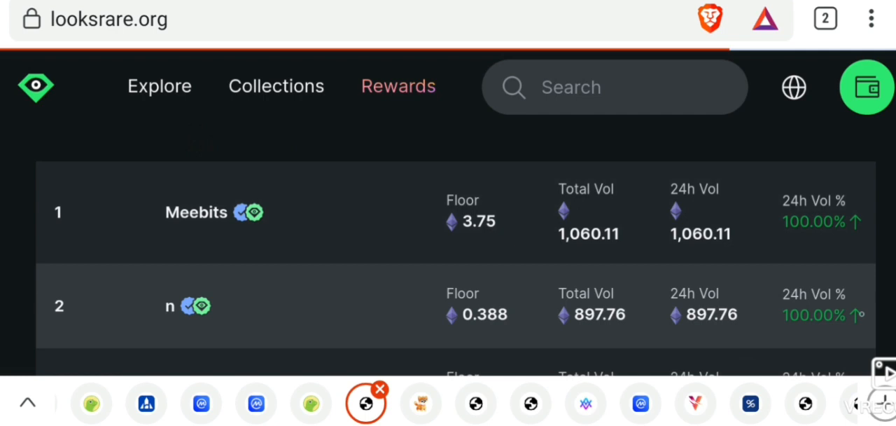
{"action": "scroll", "scroll_direction": "down", "scroll_amount": 3}
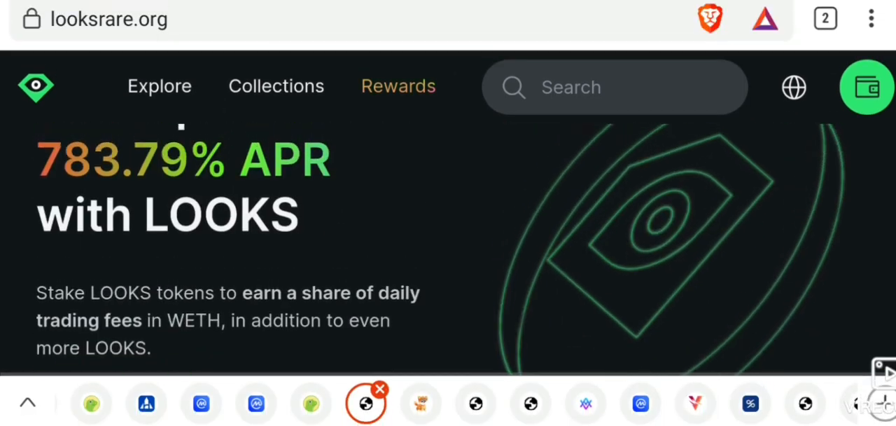
- Leave the LOOKS Rewards page and browse the verified collections ranked by Highest Total Vol, led by Meebits
{"action": "scroll", "scroll_direction": "up", "scroll_amount": 3}
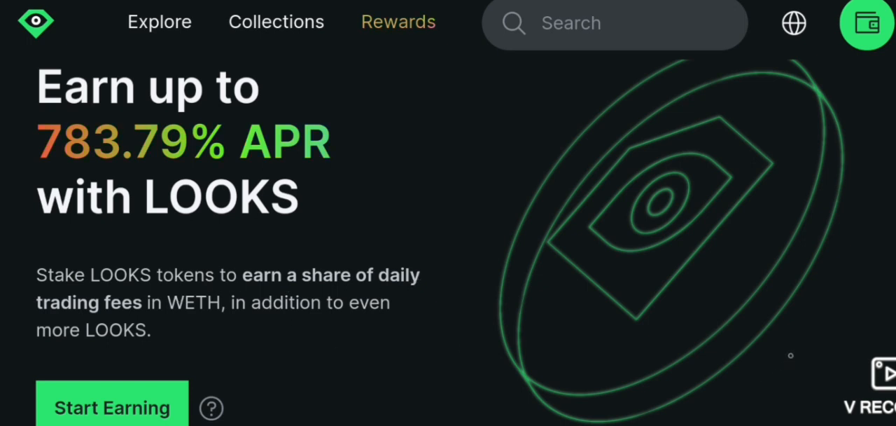
{"action": "scroll", "scroll_direction": "down", "scroll_amount": 3}
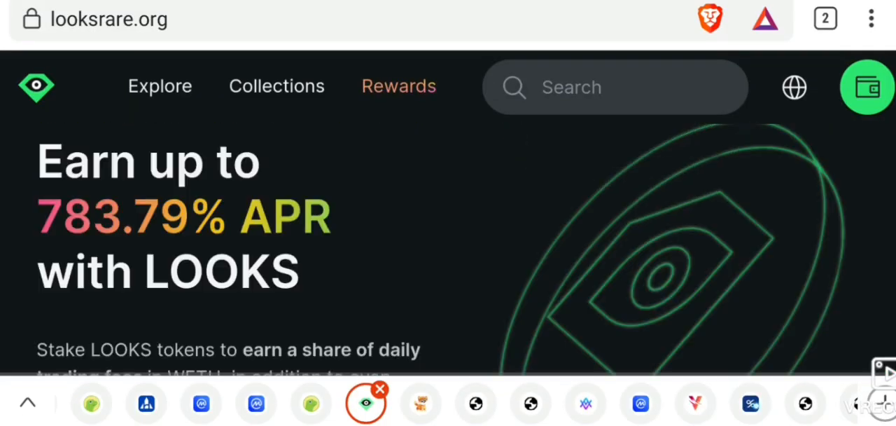
{"action": "scroll", "scroll_direction": "down", "scroll_amount": 3}
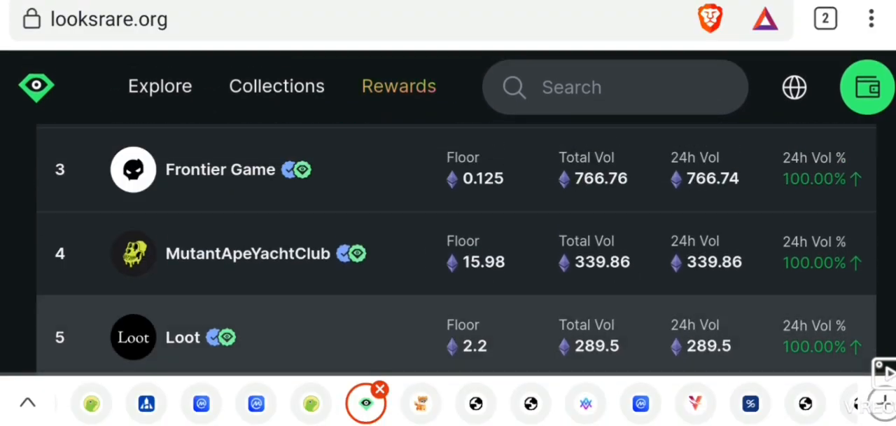
{"action": "scroll", "scroll_direction": "up", "scroll_amount": 3}
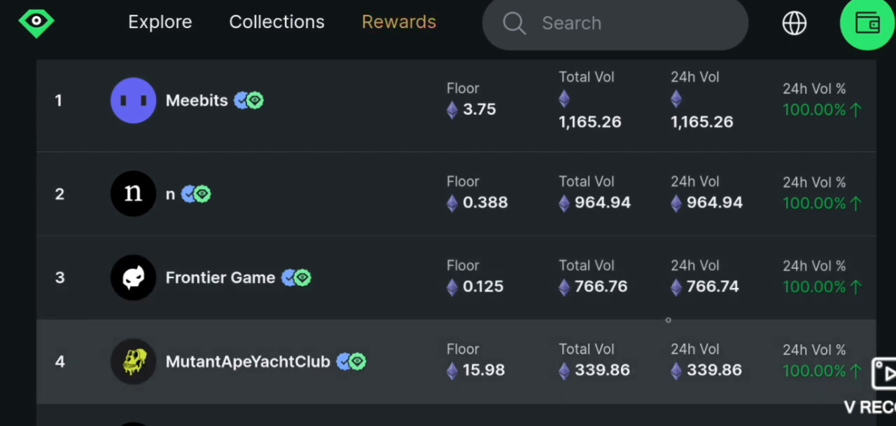
{"action": "scroll", "scroll_direction": "down", "scroll_amount": 3}
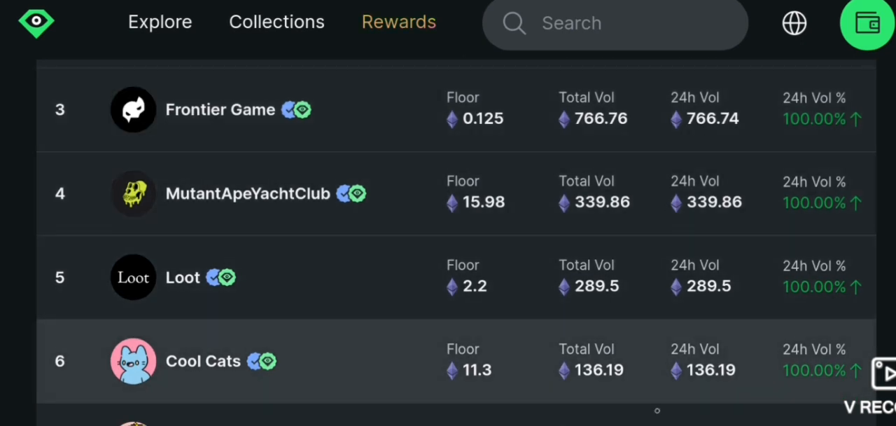
{"action": "scroll", "scroll_direction": "down", "scroll_amount": 3}
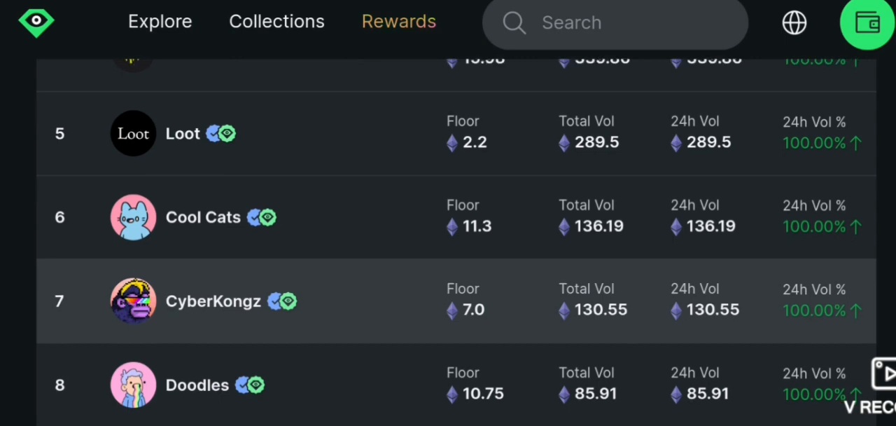
{"action": "scroll", "scroll_direction": "down", "scroll_amount": 3}
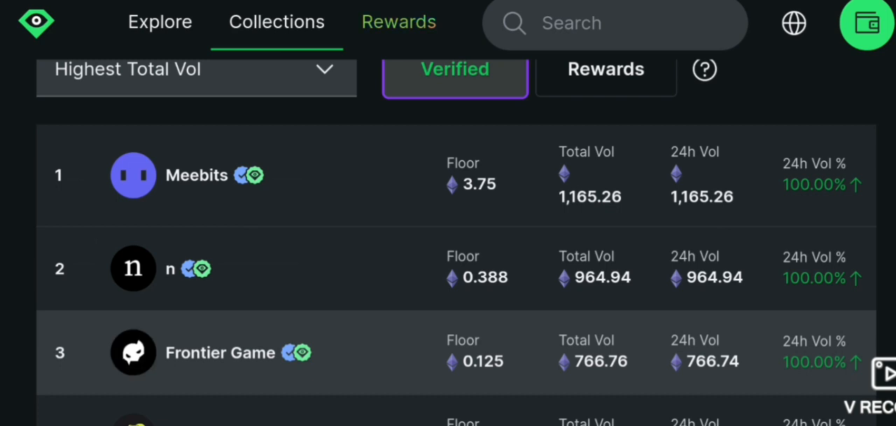
- Review the collections ranking down to #20 The Doge Pound, then switch the page language to Chinese
{"action": "scroll", "scroll_direction": "down", "scroll_amount": 3}
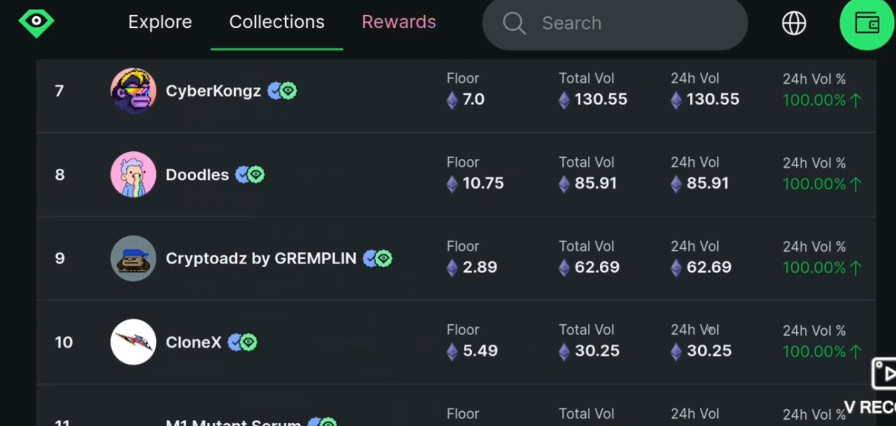
{"action": "scroll", "scroll_direction": "down", "scroll_amount": 3}
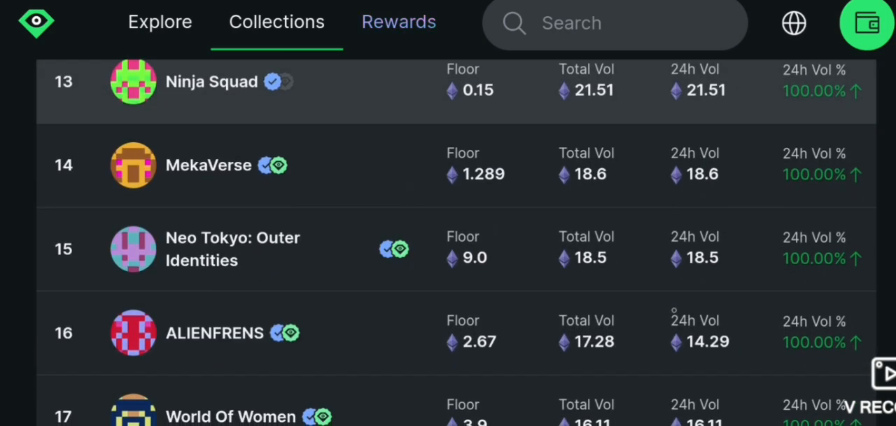
{"action": "scroll", "scroll_direction": "down", "scroll_amount": 3}
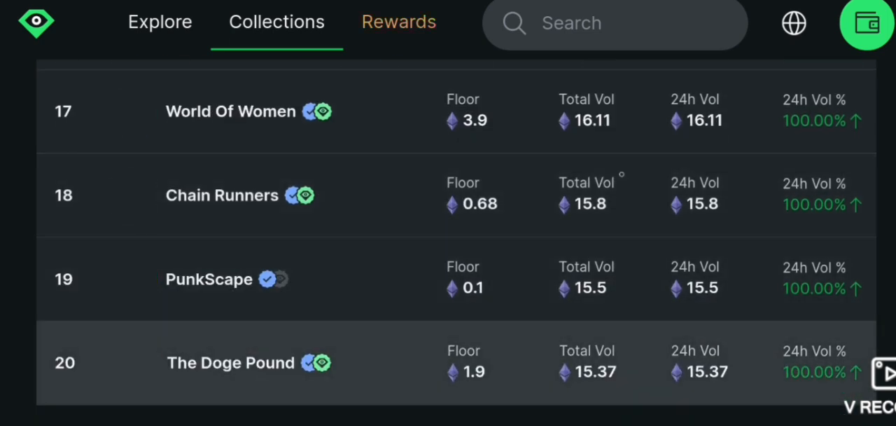
{"action": "scroll", "scroll_direction": "up", "scroll_amount": 3}
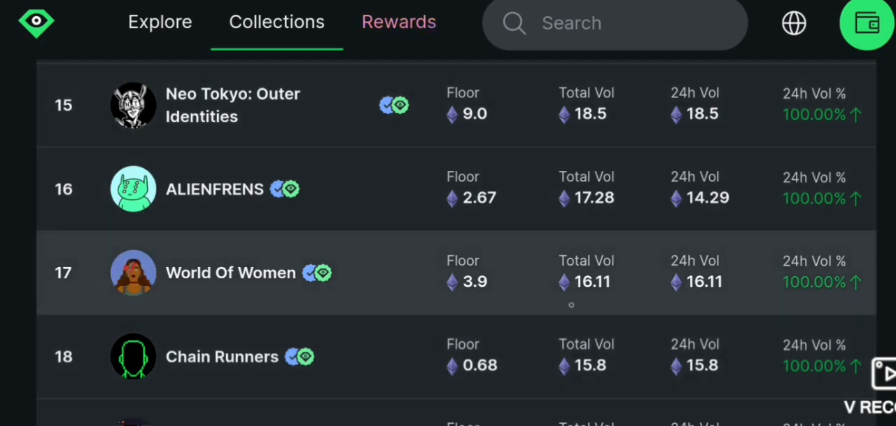
{"action": "scroll", "scroll_direction": "down", "scroll_amount": 3}
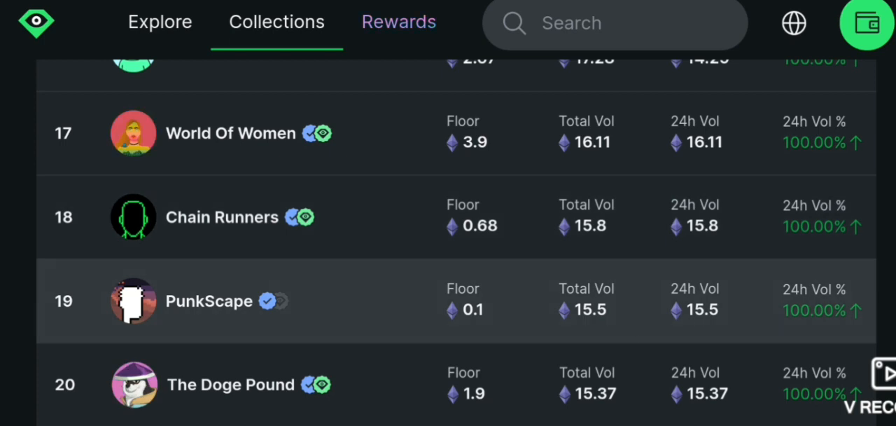
{"action": "scroll", "scroll_direction": "down", "scroll_amount": 3}
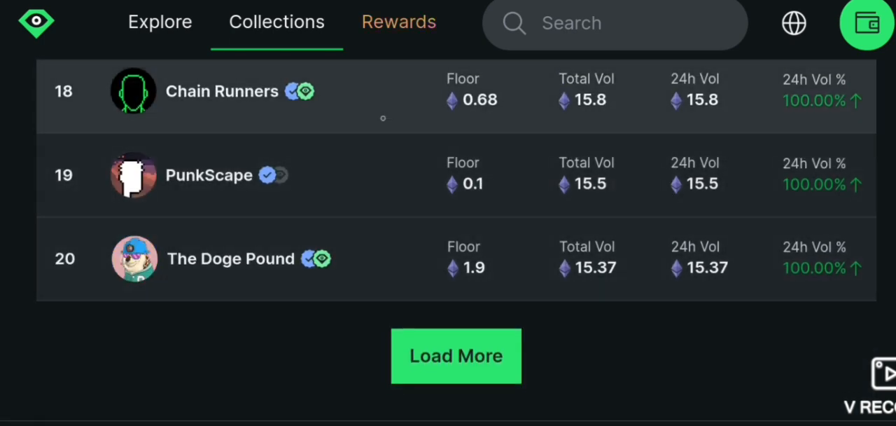
{"action": "left_click", "coordinate": [793, 23]}
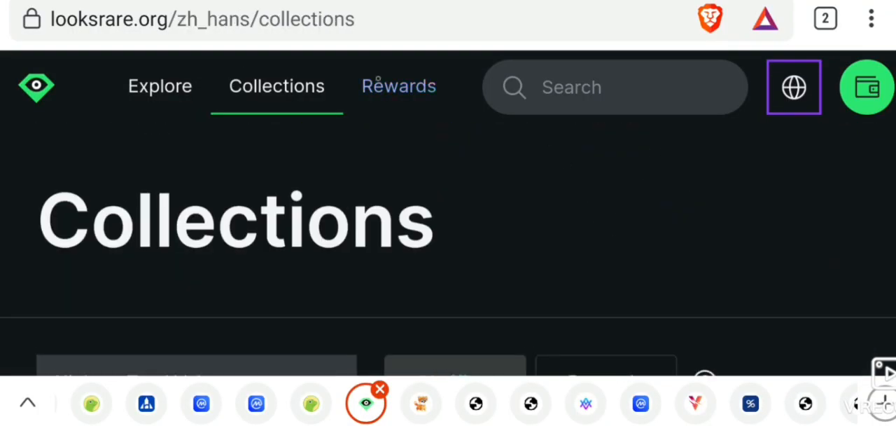
- Browse the Chinese-language 浏览 (Explore) pages, then follow the footer link to LooksRare's Twitter account
{"action": "left_click", "coordinate": [793, 87]}
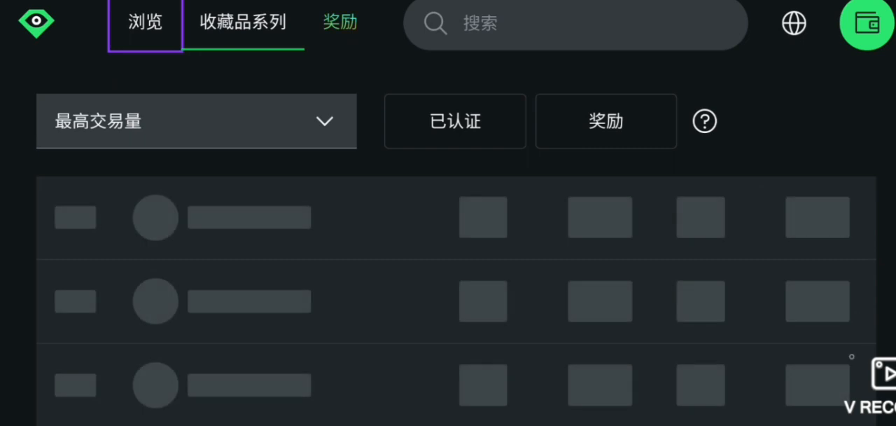
{"action": "left_click", "coordinate": [196, 120]}
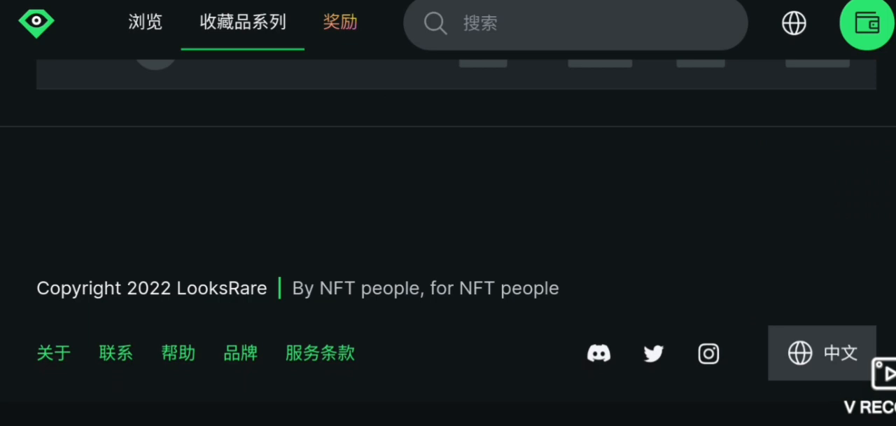
{"action": "left_click", "coordinate": [145, 23]}
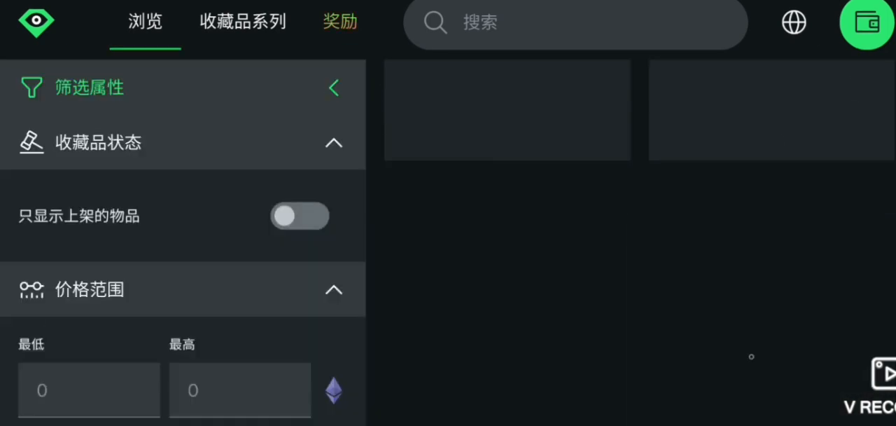
{"action": "left_click", "coordinate": [333, 86]}
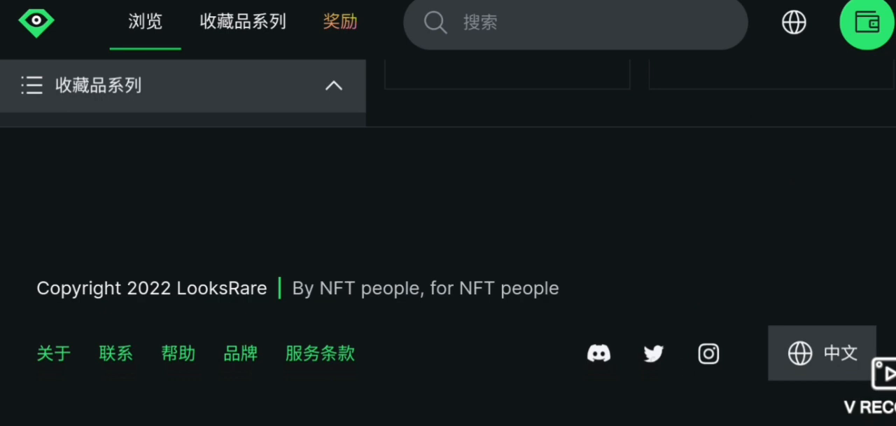
{"action": "left_click", "coordinate": [653, 353]}
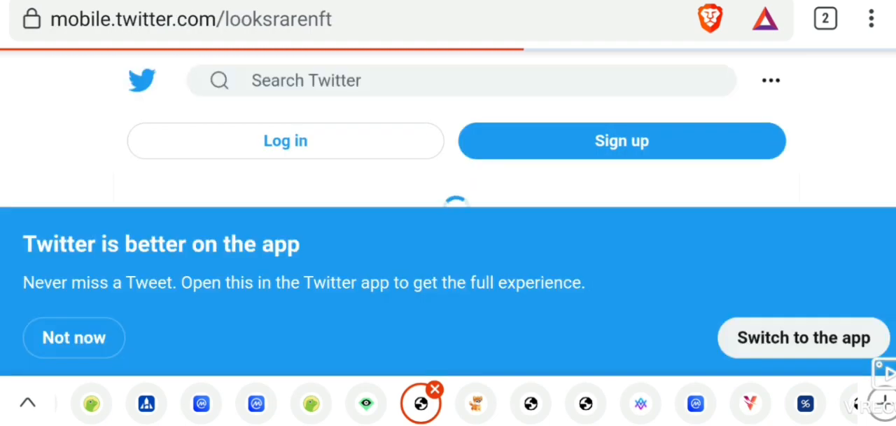
- Decline the 'Twitter is better on the app' banner with 'Not now' on mobile.twitter.com/looksrarenft
{"action": "left_click", "coordinate": [73, 336]}
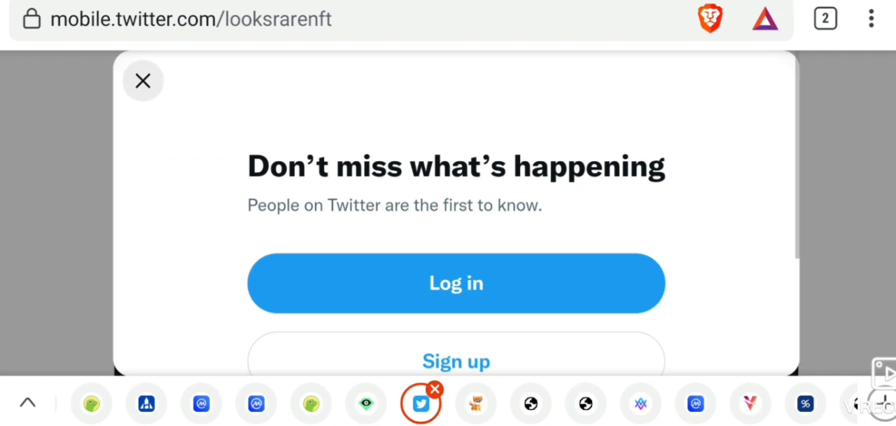
- Dismiss the login prompt and review the LooksRare profile with 58.9K followers and its pinned launch tweet
{"action": "left_click", "coordinate": [143, 82]}
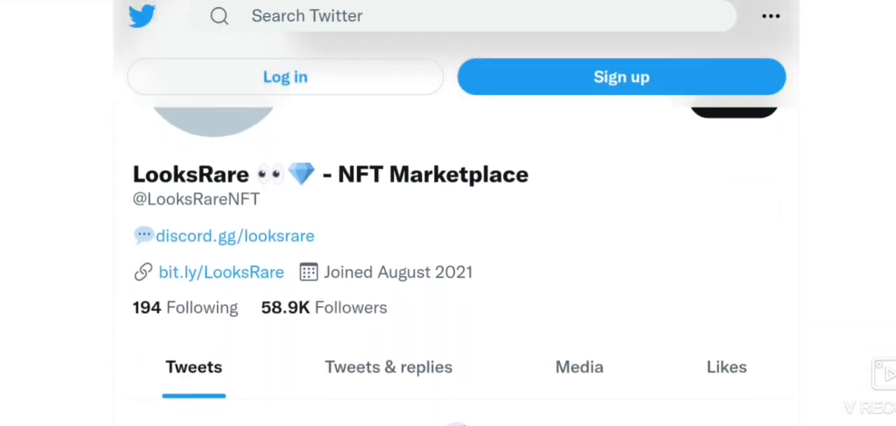
{"action": "scroll", "scroll_direction": "down", "scroll_amount": 3}
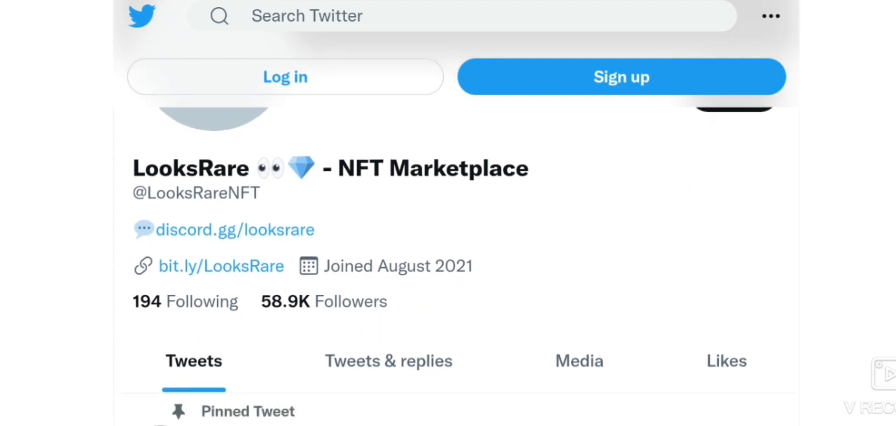
{"action": "scroll", "scroll_direction": "down", "scroll_amount": 3}
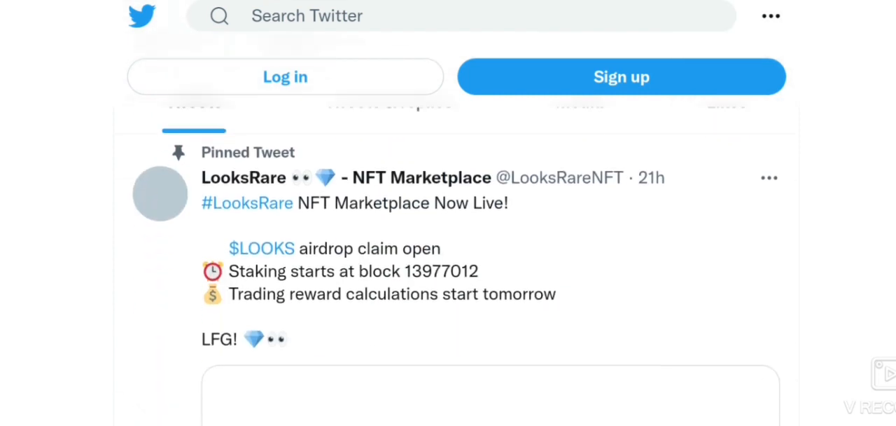
{"action": "scroll", "scroll_direction": "down", "scroll_amount": 3}
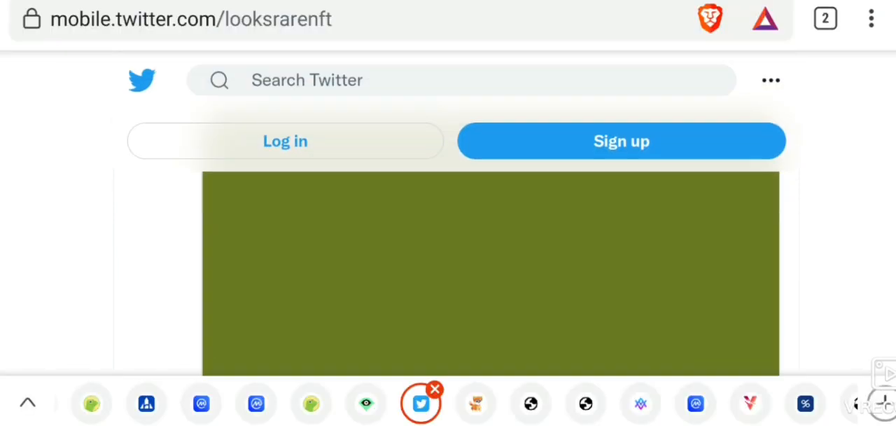
{"action": "scroll", "scroll_direction": "down", "scroll_amount": 3}
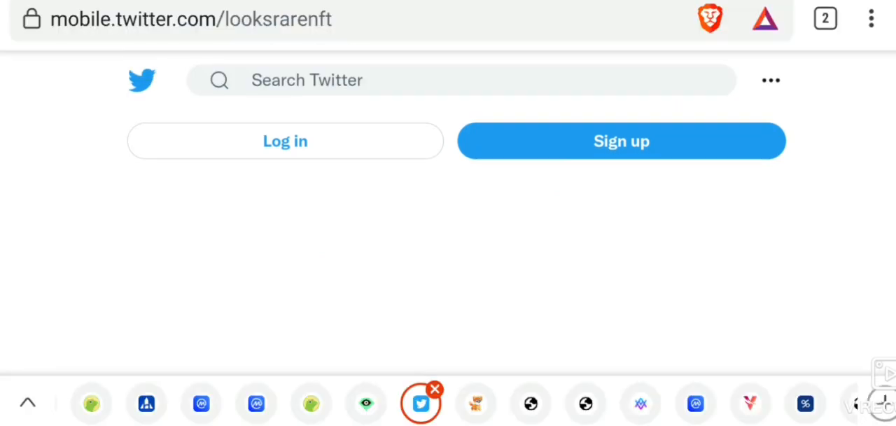
{"action": "scroll", "scroll_direction": "down", "scroll_amount": 3}
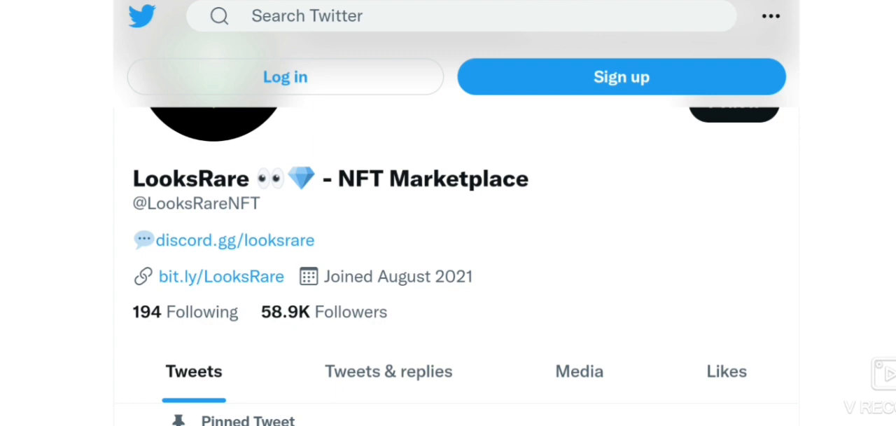
{"action": "scroll", "scroll_direction": "down", "scroll_amount": 3}
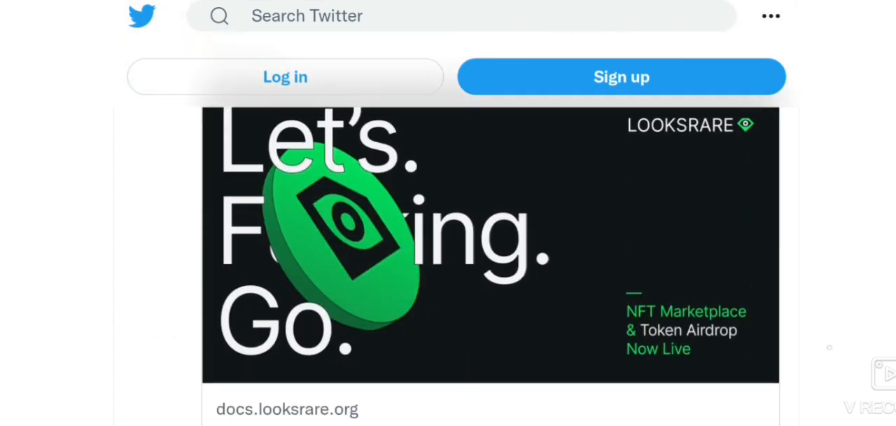